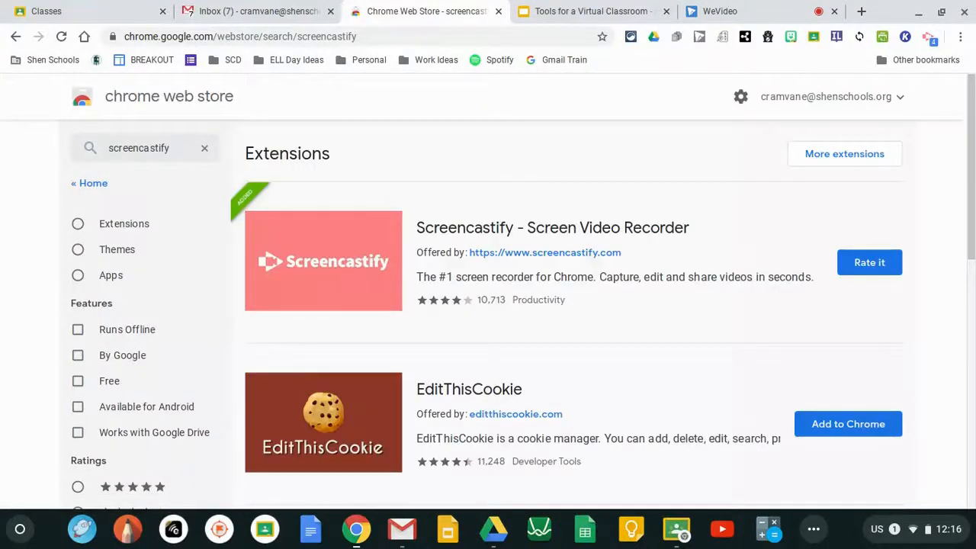
mouse_move(349, 233)
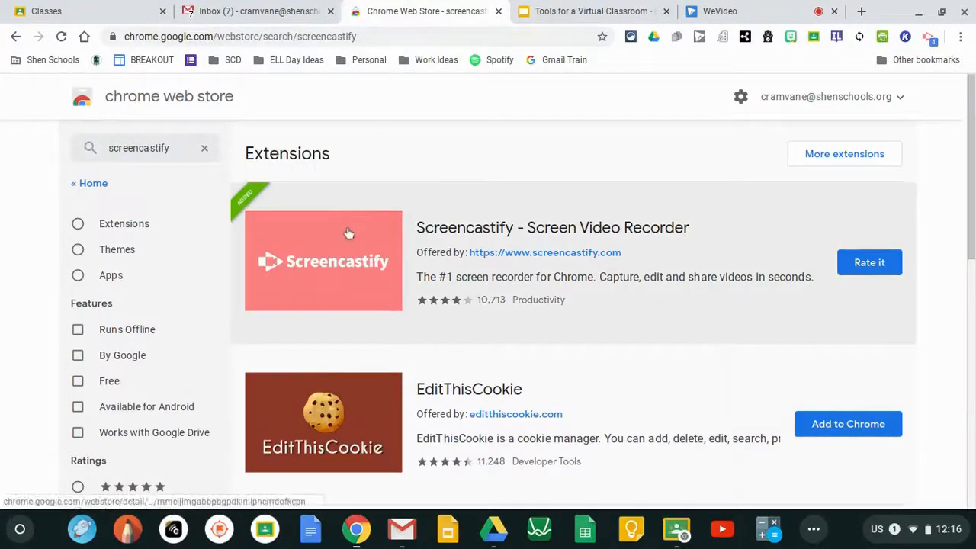
mouse_move(154, 127)
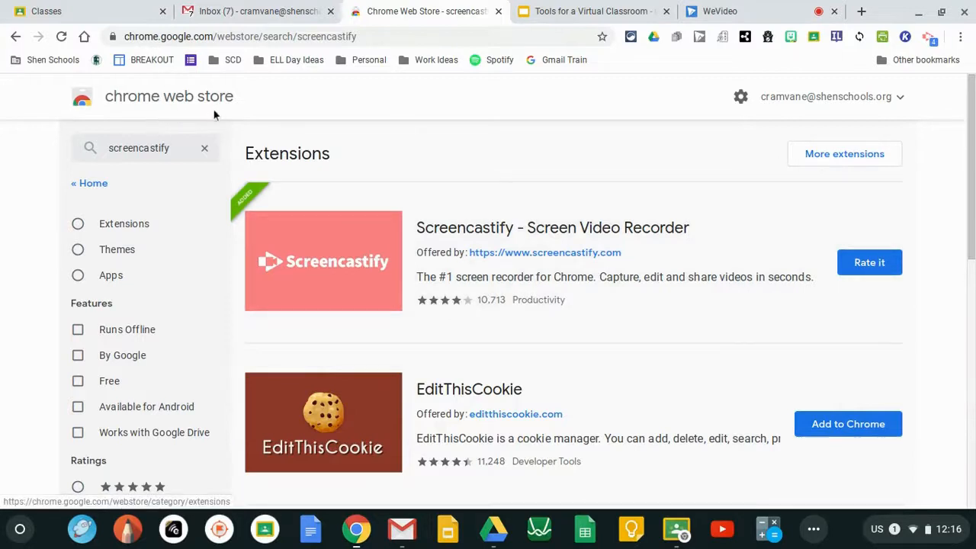
mouse_move(646, 234)
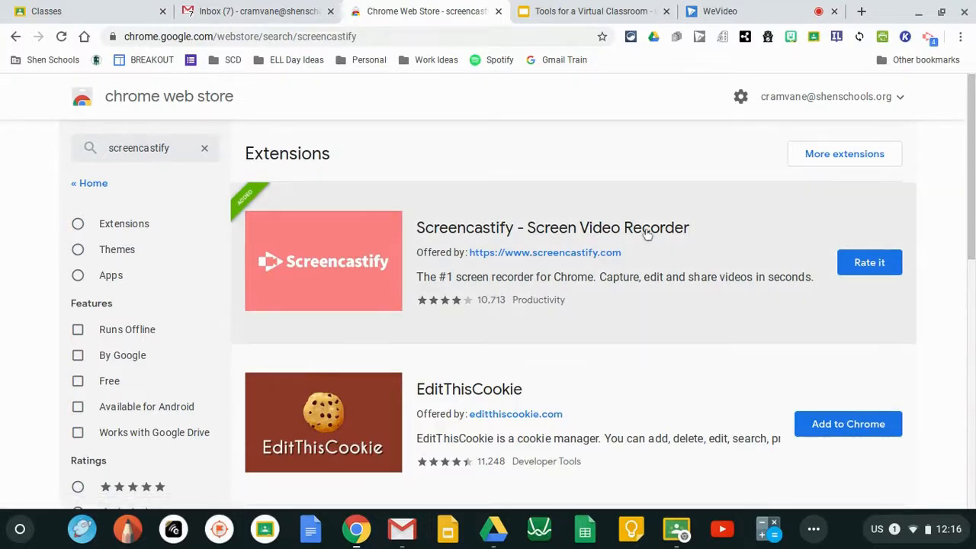
mouse_move(869, 262)
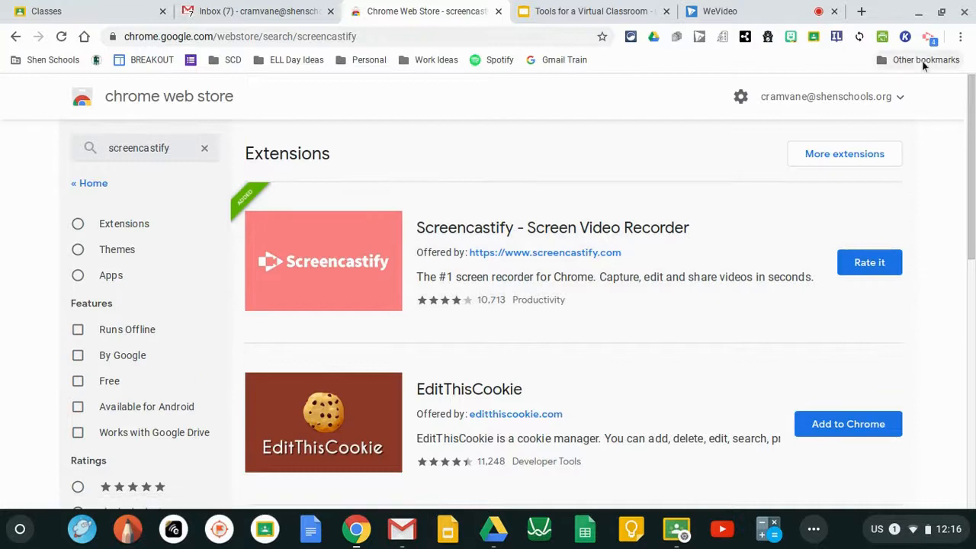
mouse_move(929, 37)
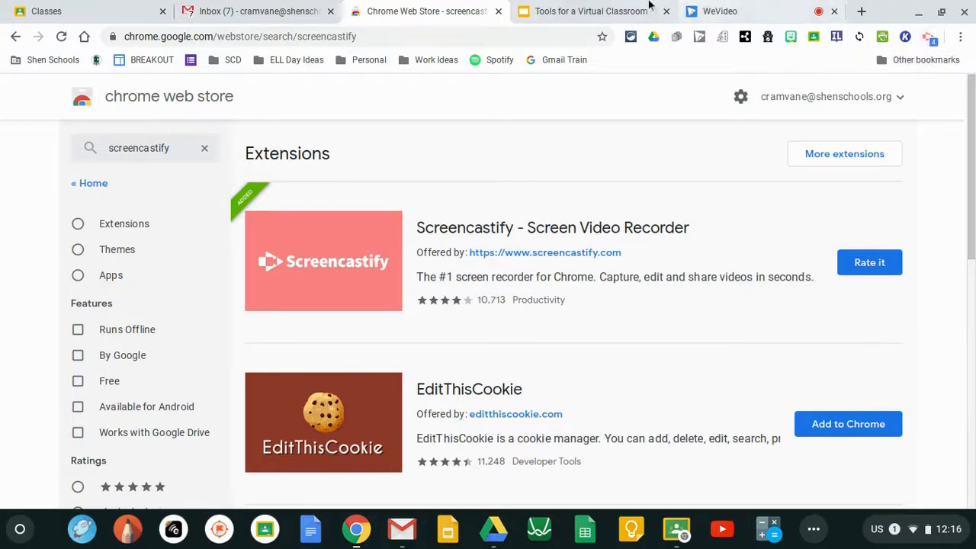
Step: Over the Tools for a Virtual Classroom deck, try Browser Tab, Desktop, then pick Webcam Only
click(595, 11)
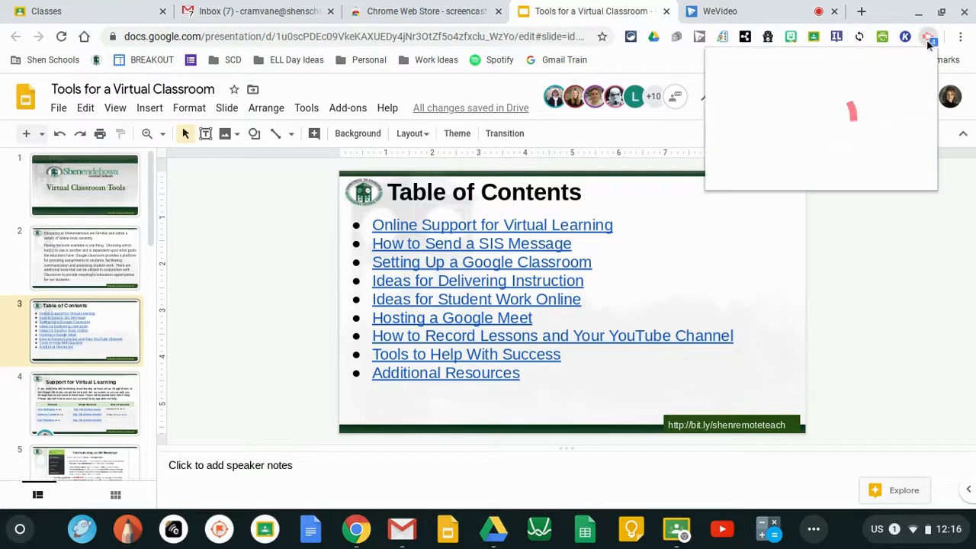
click(928, 36)
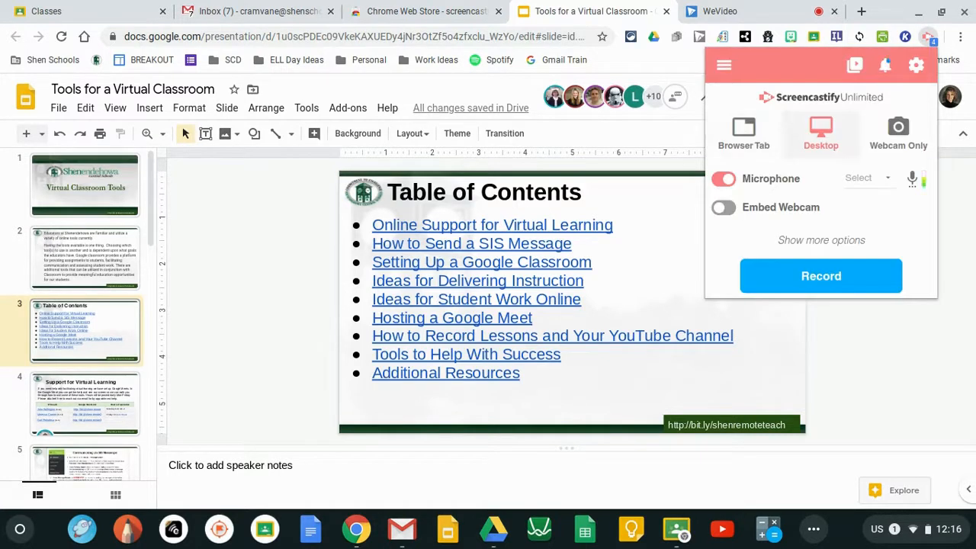
click(743, 131)
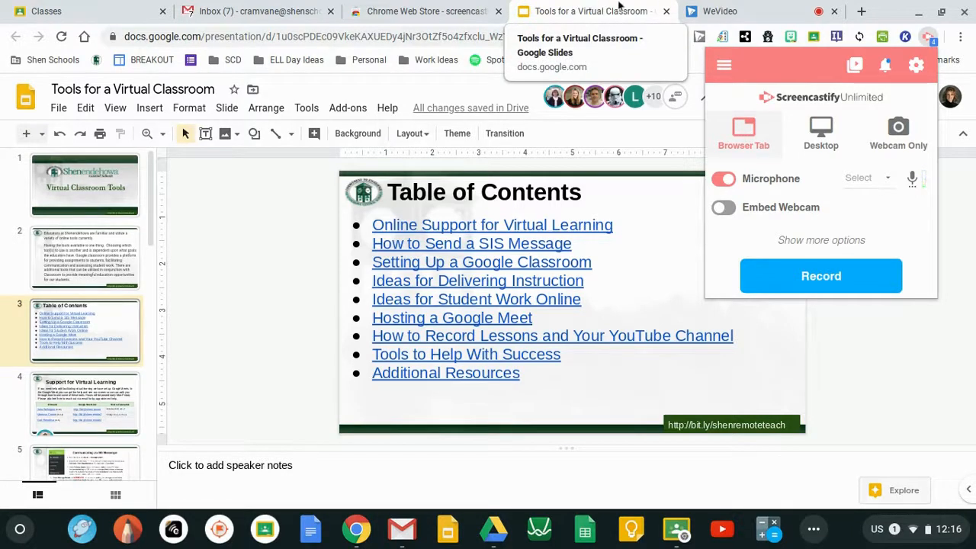
mouse_move(719, 11)
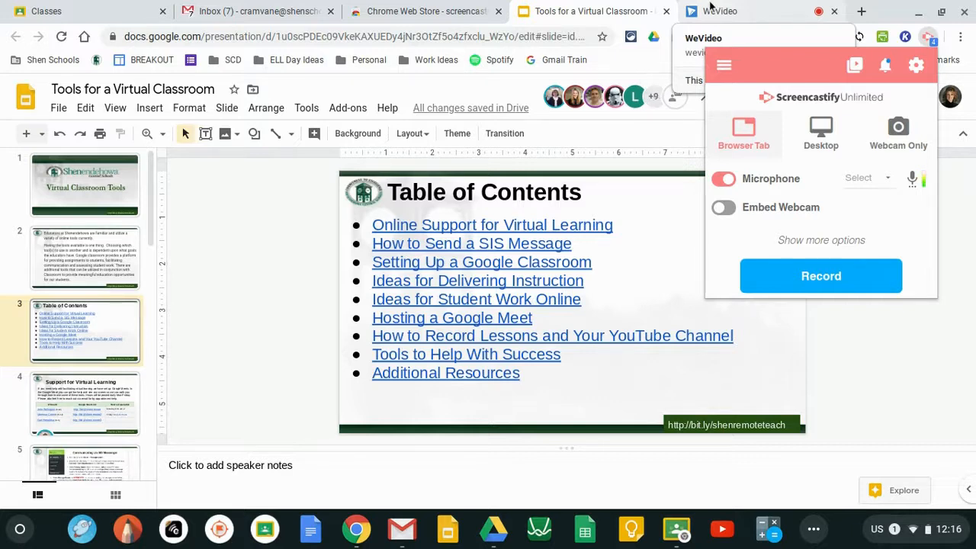
click(821, 134)
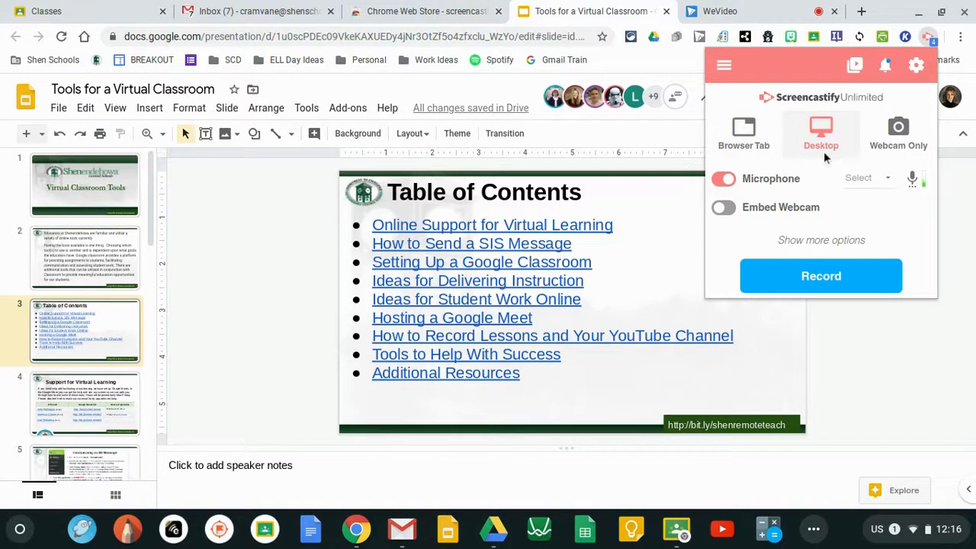
click(898, 133)
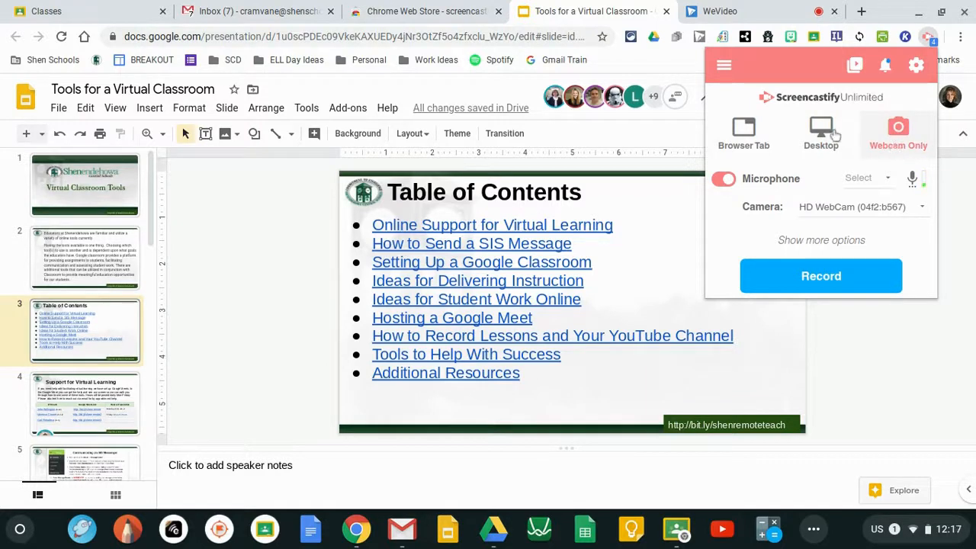
Step: Select Desktop mode, toggle Embed Webcam on then off, and show then hide extra options
click(820, 133)
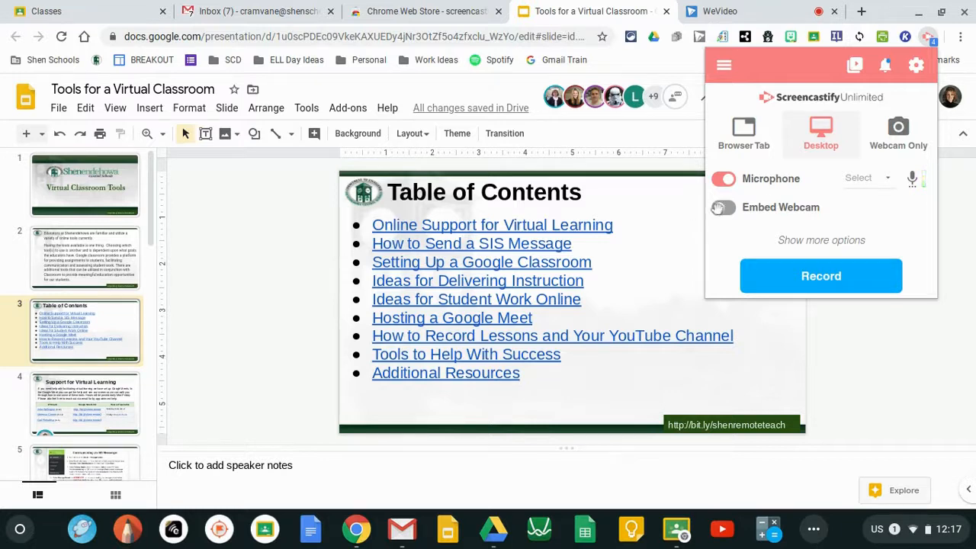
click(722, 206)
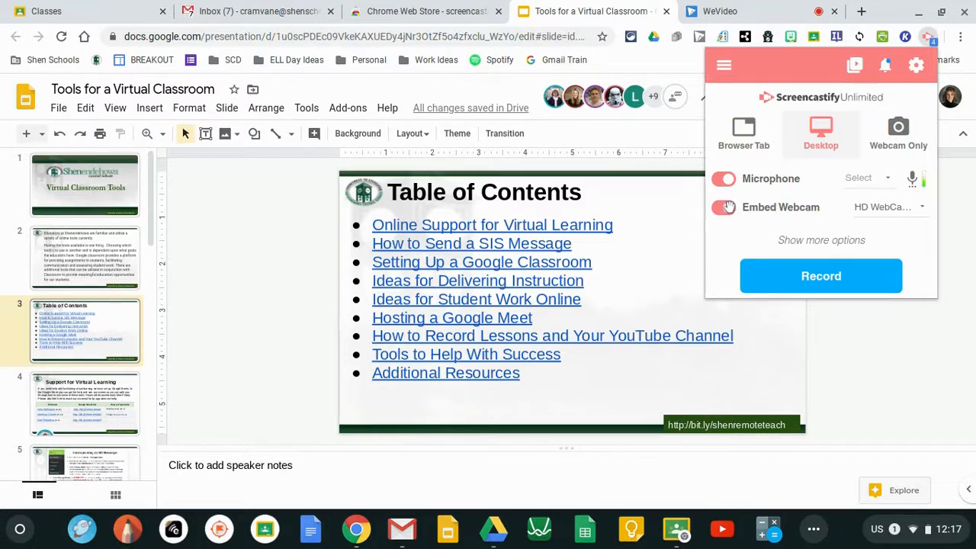
click(722, 207)
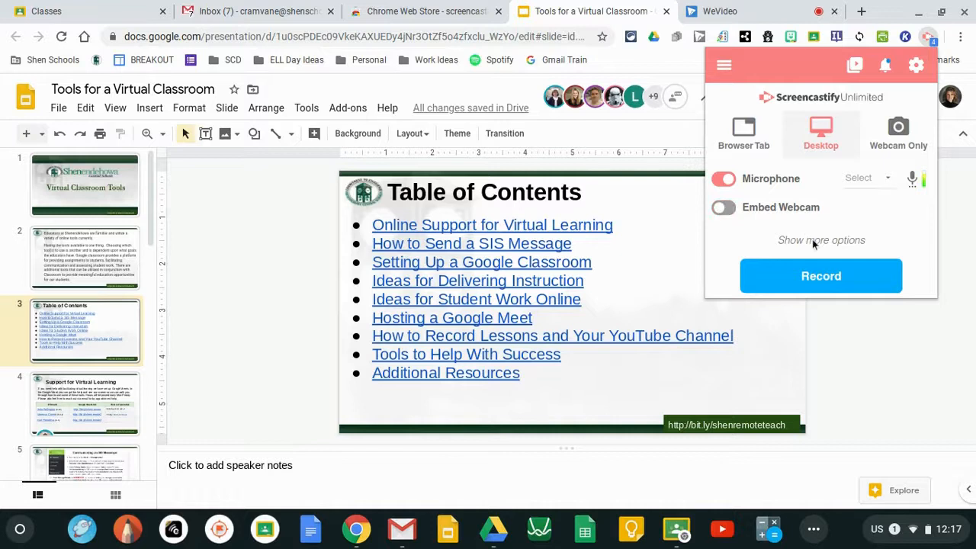
click(821, 240)
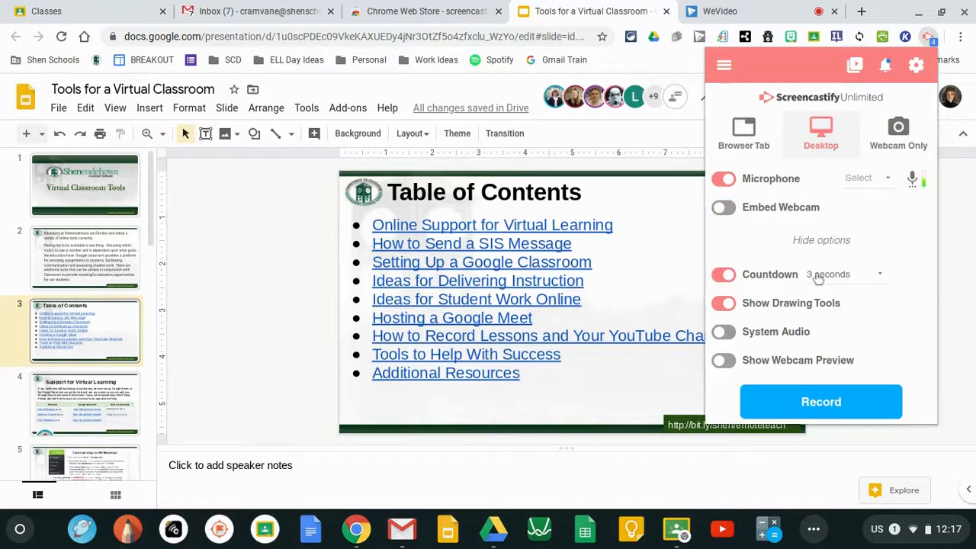
mouse_move(843, 321)
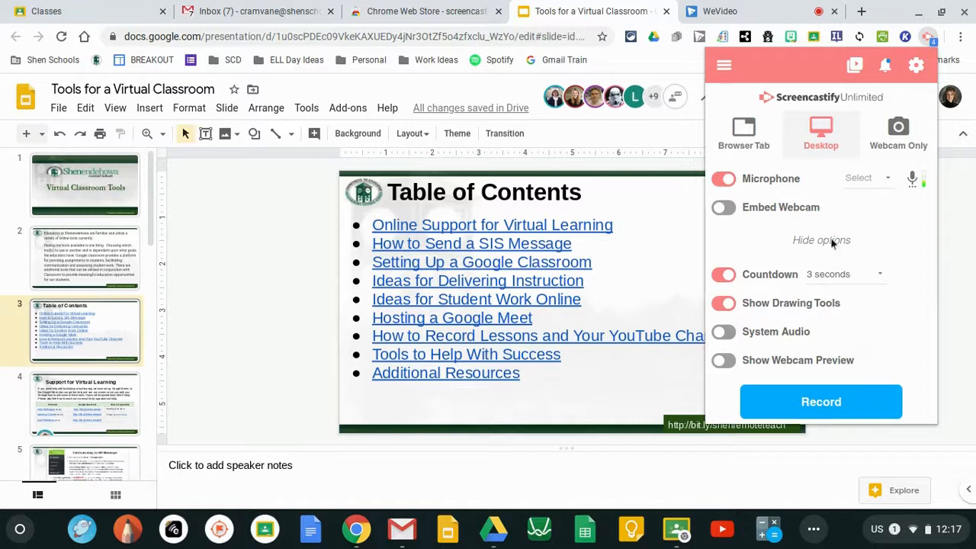
click(821, 240)
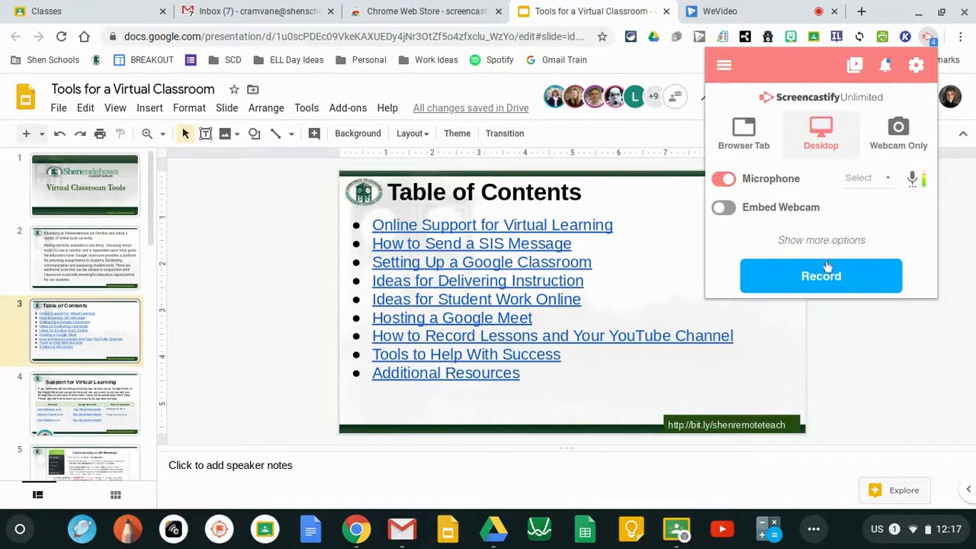
Step: Start recording and share Your Entire Screen
click(820, 275)
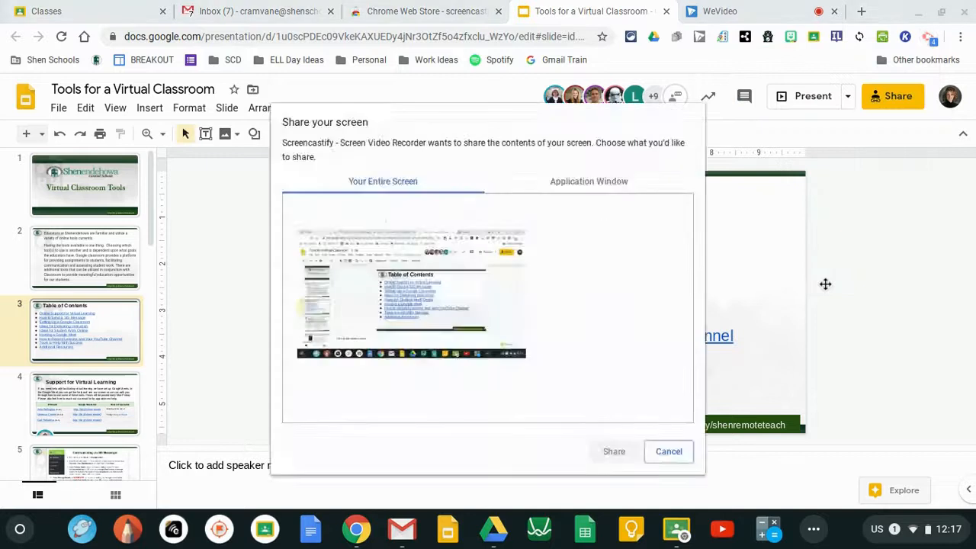
click(411, 293)
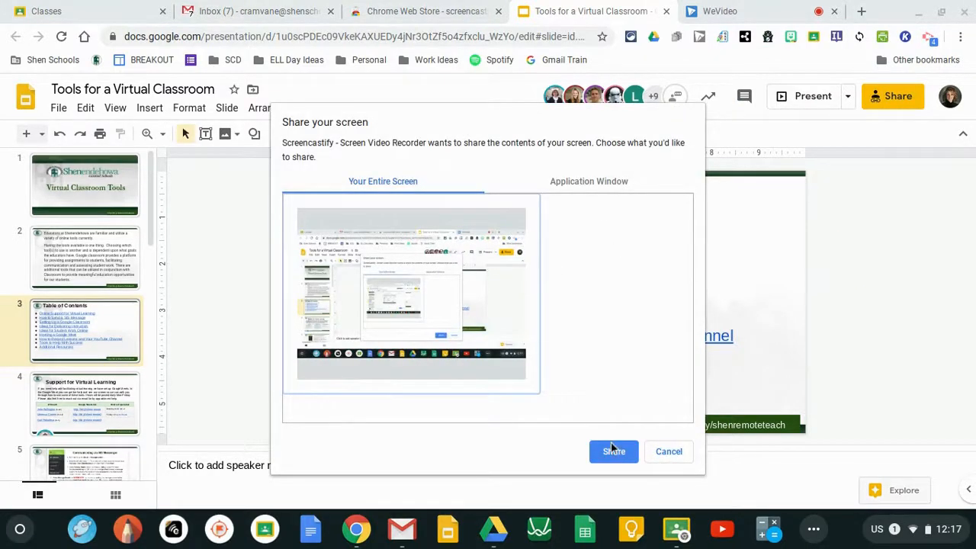
click(614, 450)
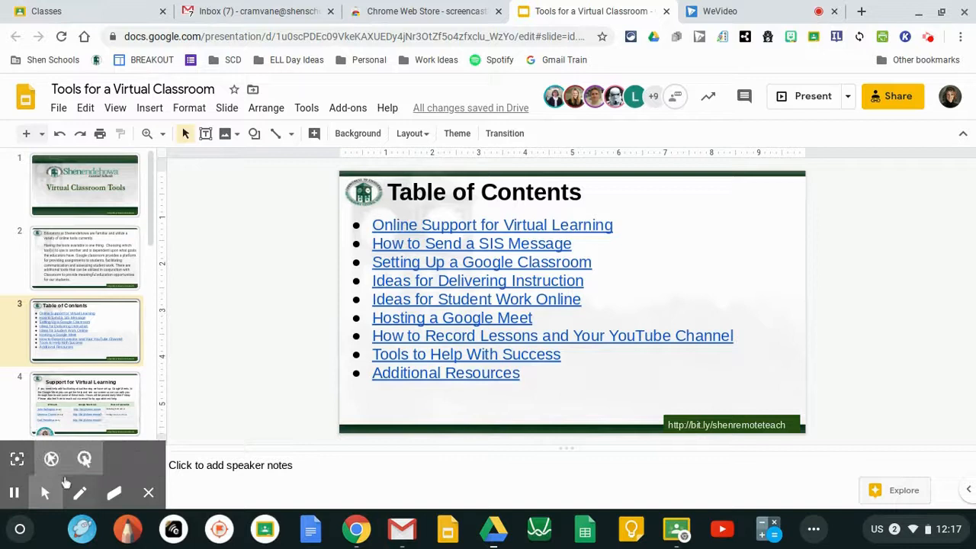
mouse_move(44, 493)
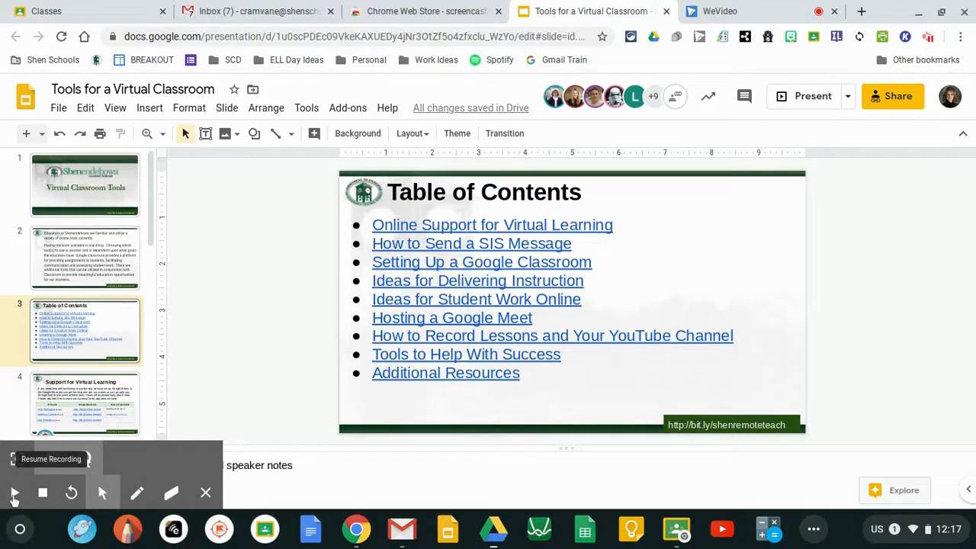
Step: Resume the paused recording from the bottom-left toolbar
click(14, 493)
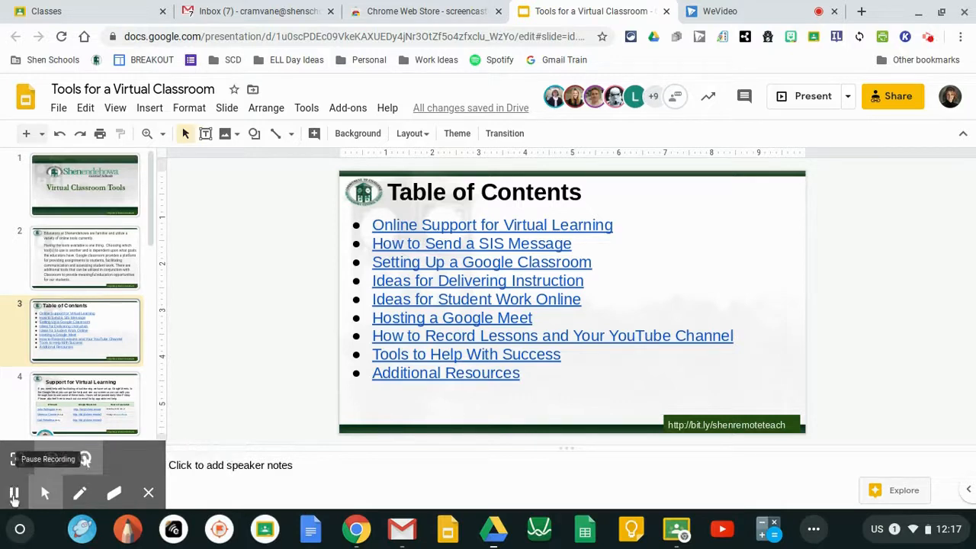
mouse_move(79, 492)
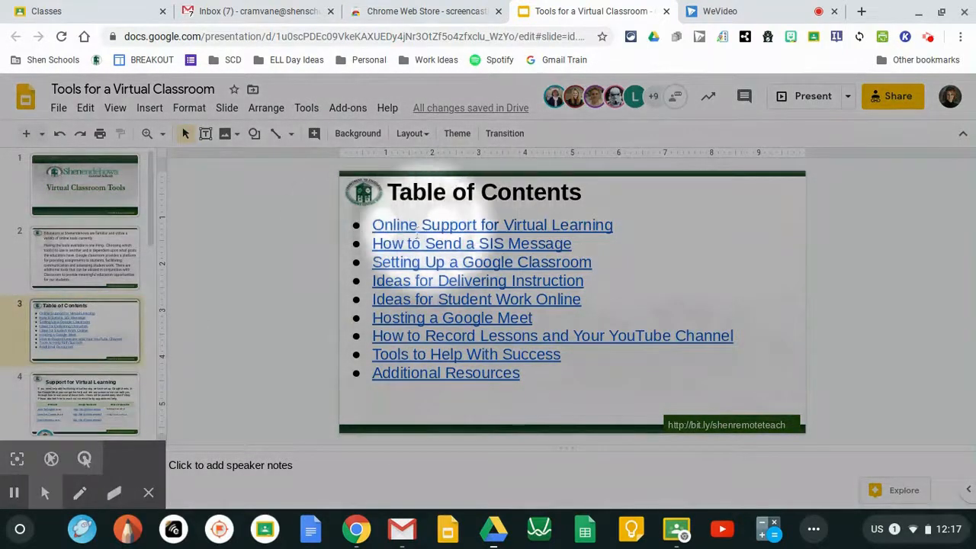
mouse_move(45, 491)
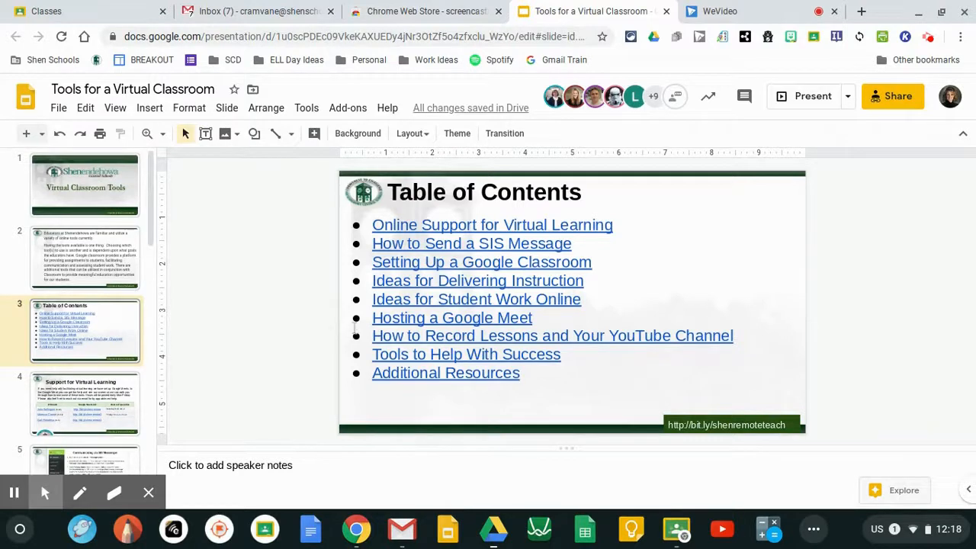
mouse_move(43, 492)
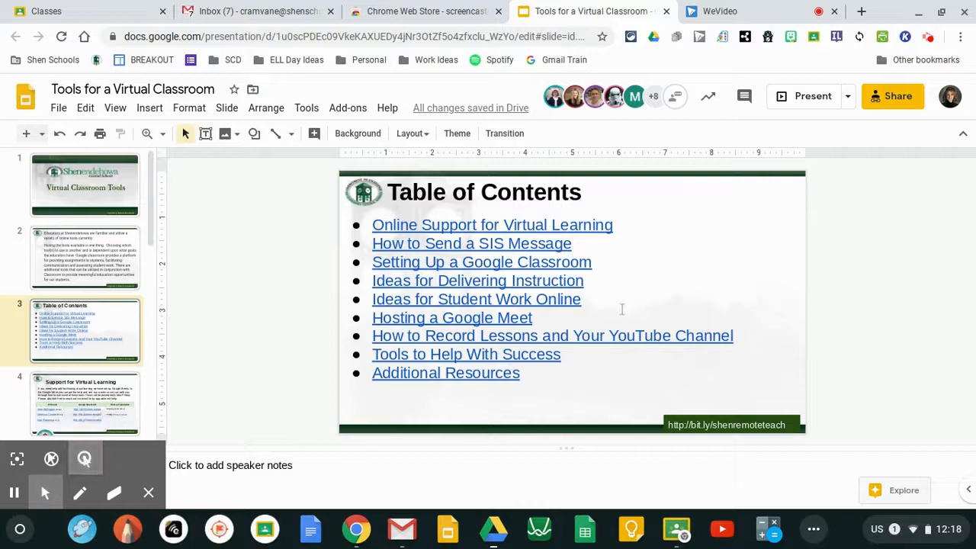
click(476, 299)
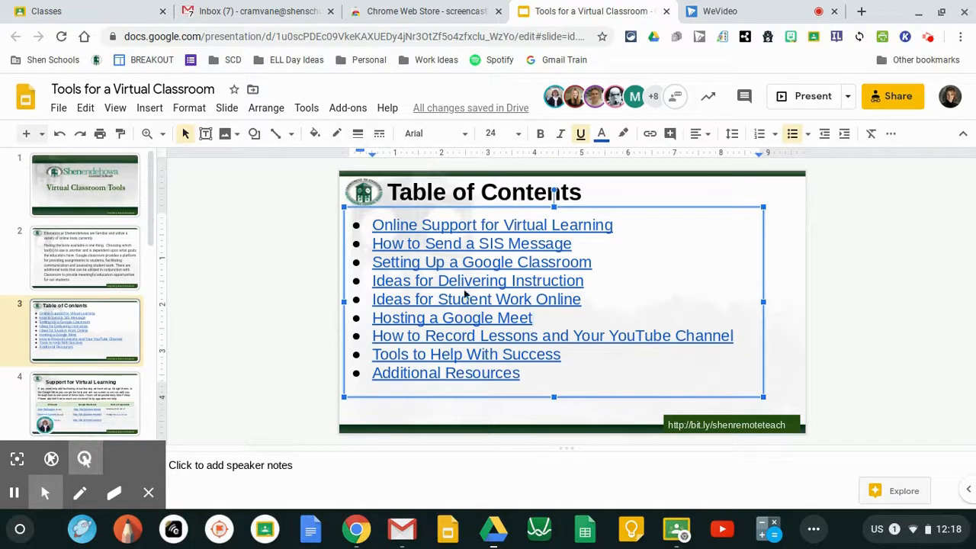
click(823, 239)
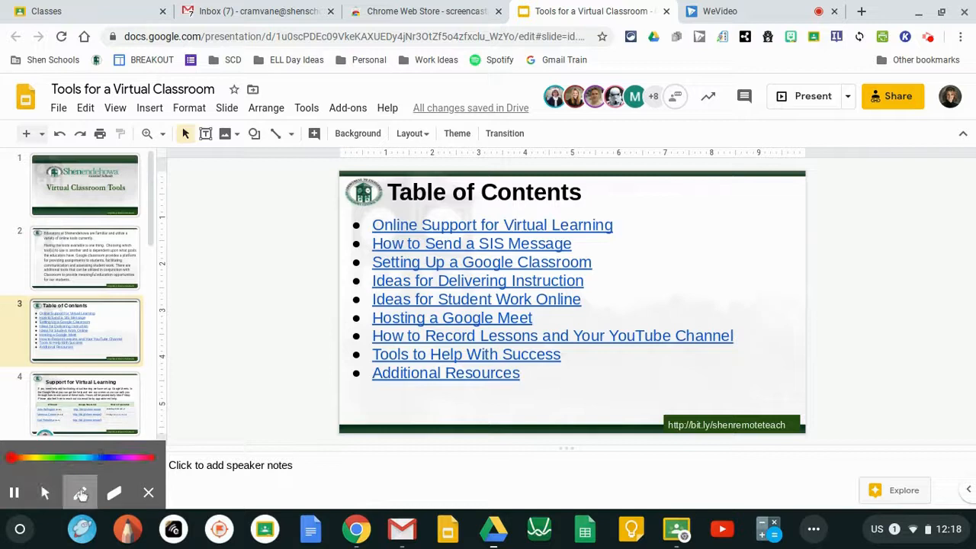
click(80, 492)
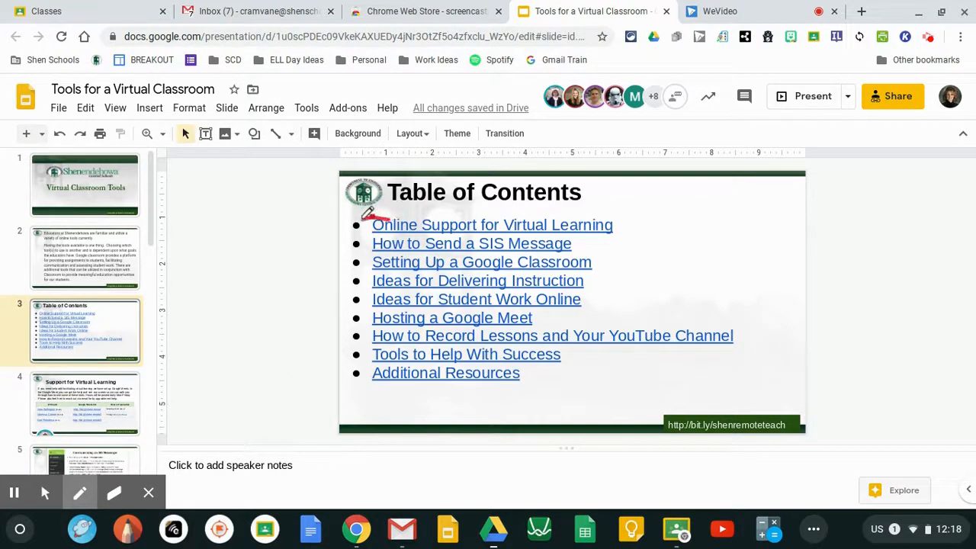
drag(372, 224, 610, 225)
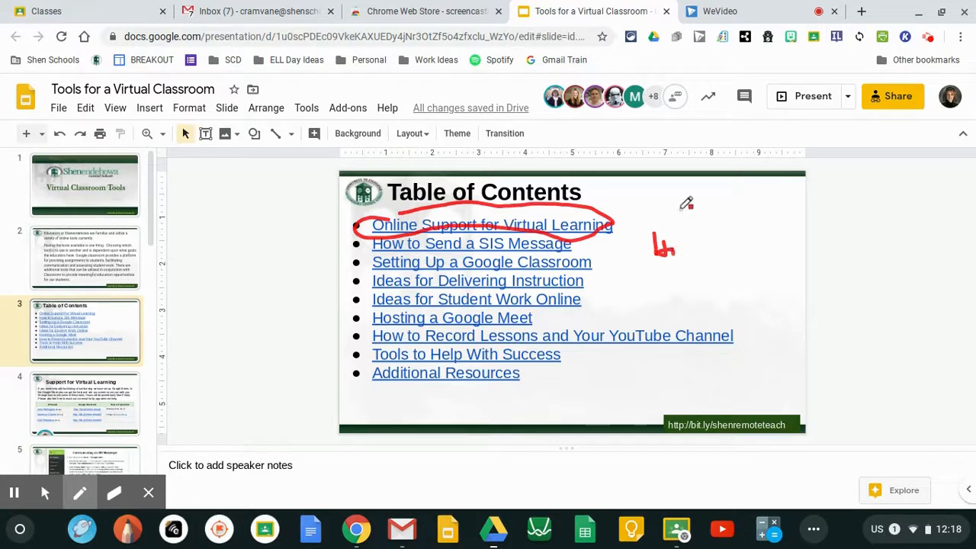
click(80, 493)
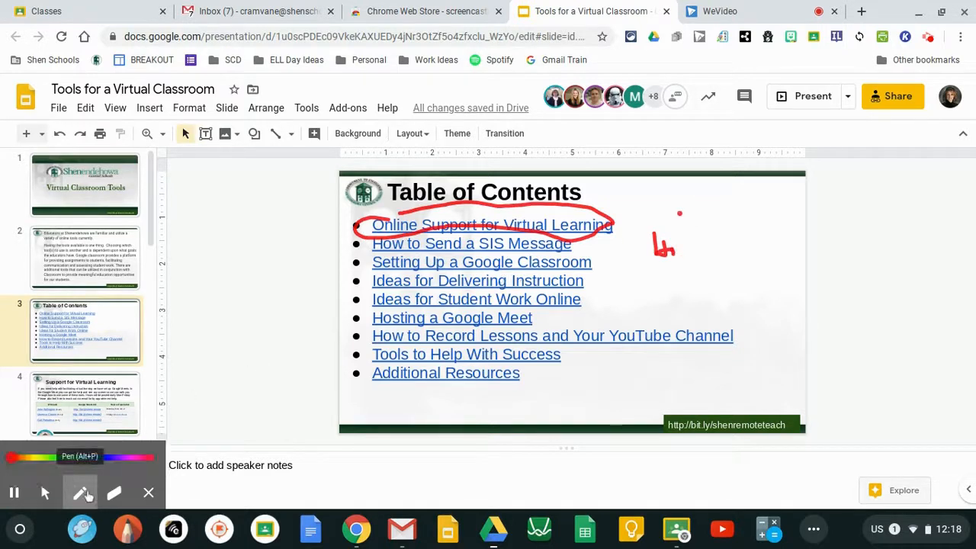
click(114, 493)
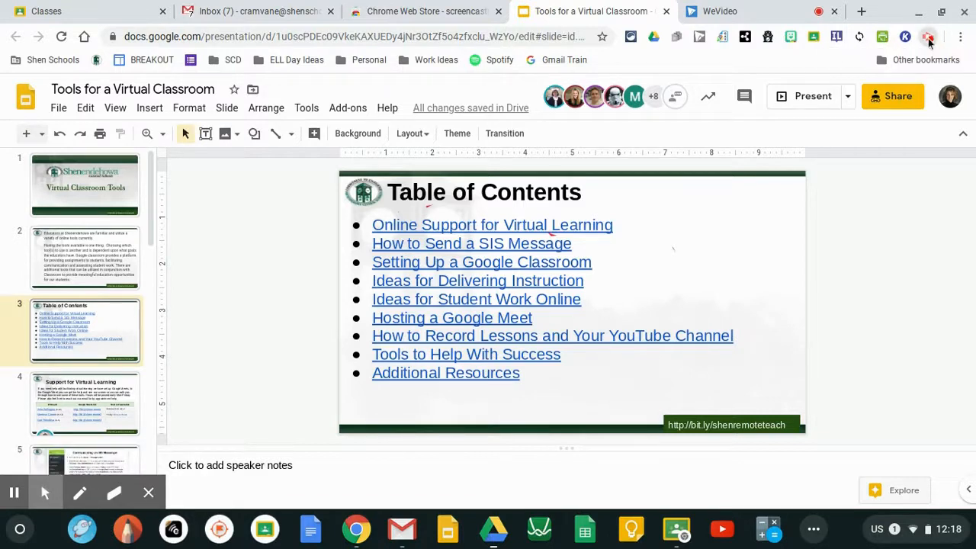
Step: Bring up the mouse effect options and turn on Highlight clicks
click(928, 36)
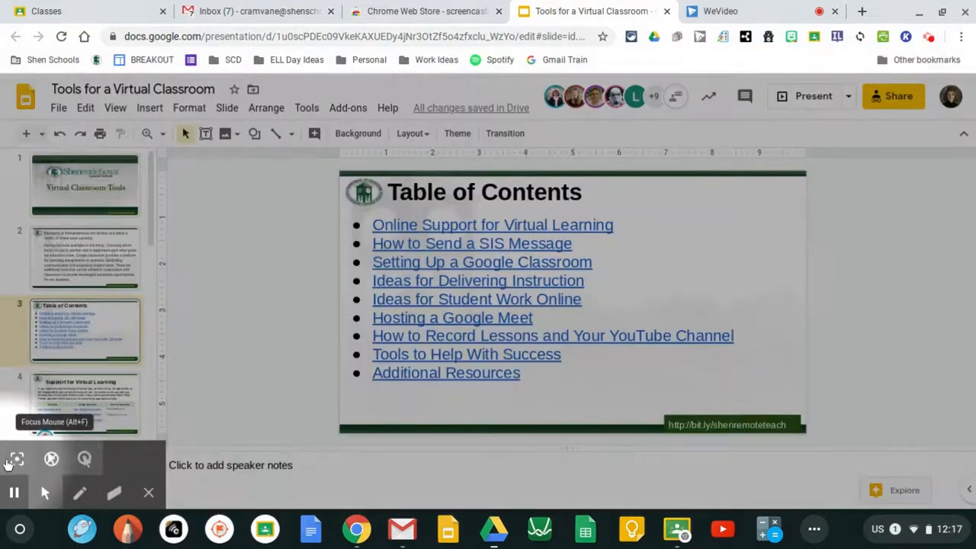
mouse_move(51, 458)
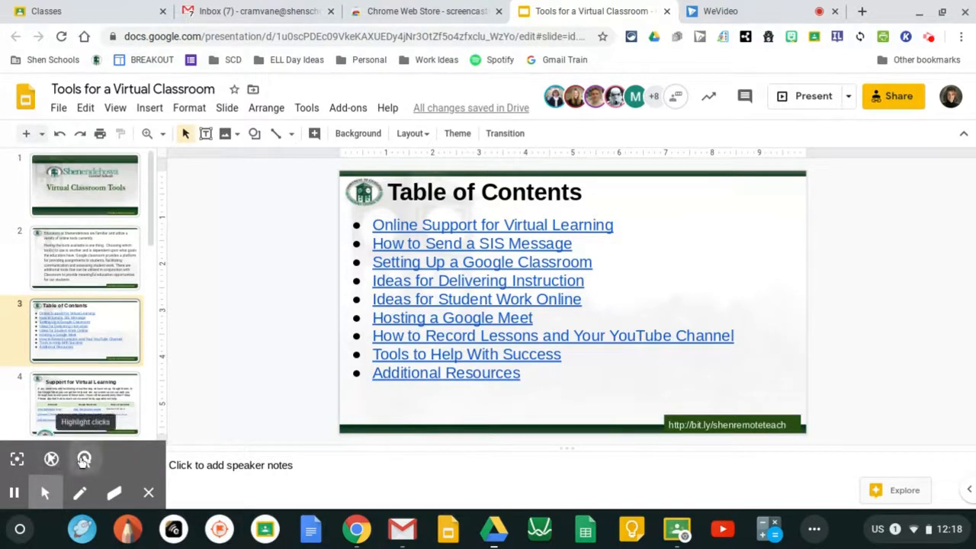
click(84, 459)
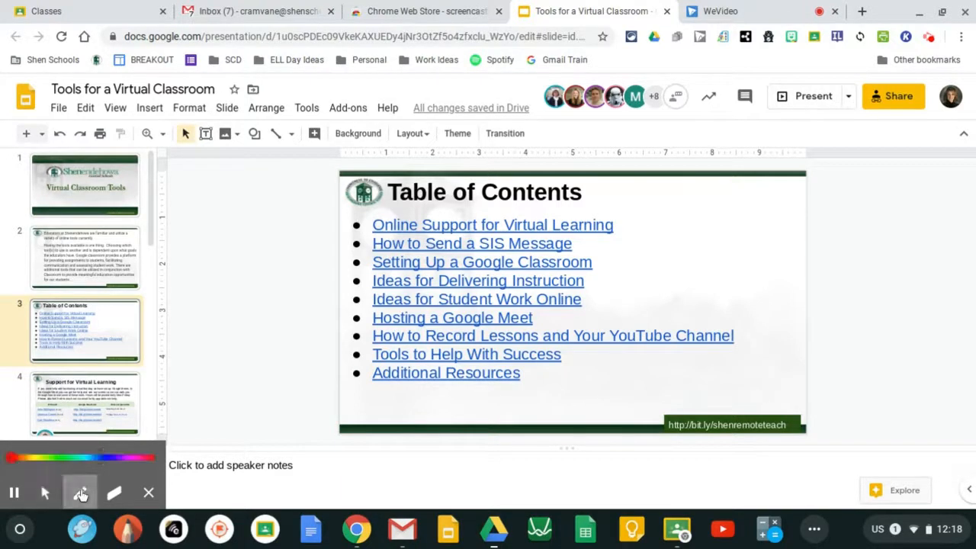
click(80, 492)
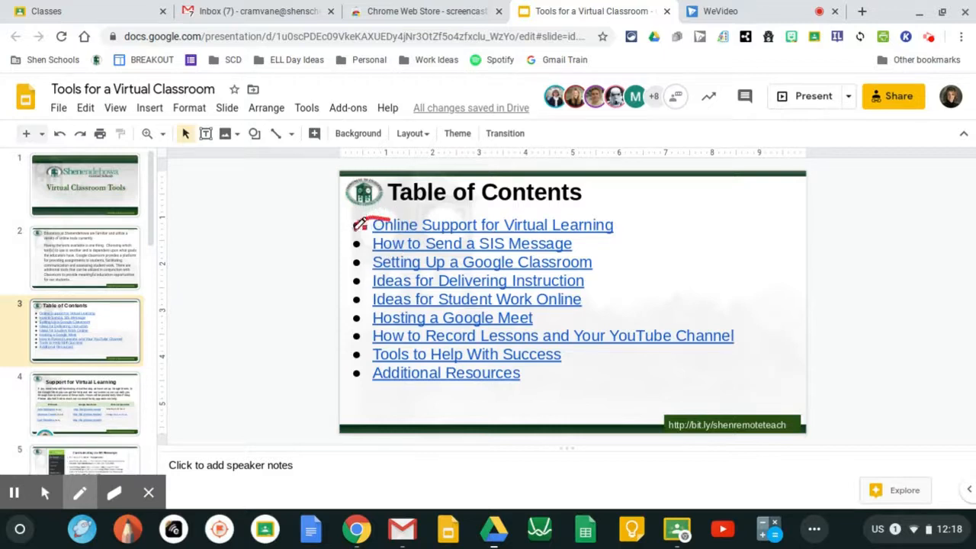
drag(358, 229, 618, 217)
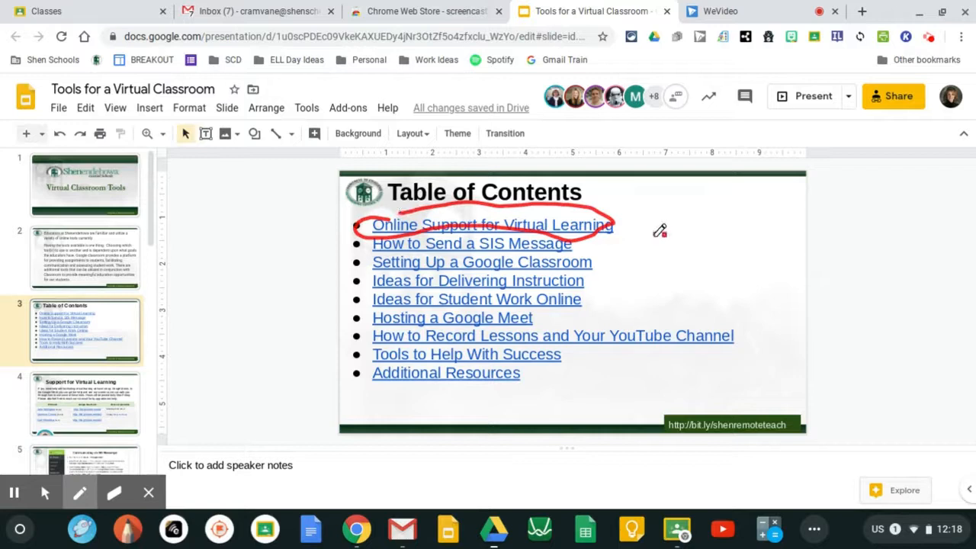
drag(656, 240, 682, 251)
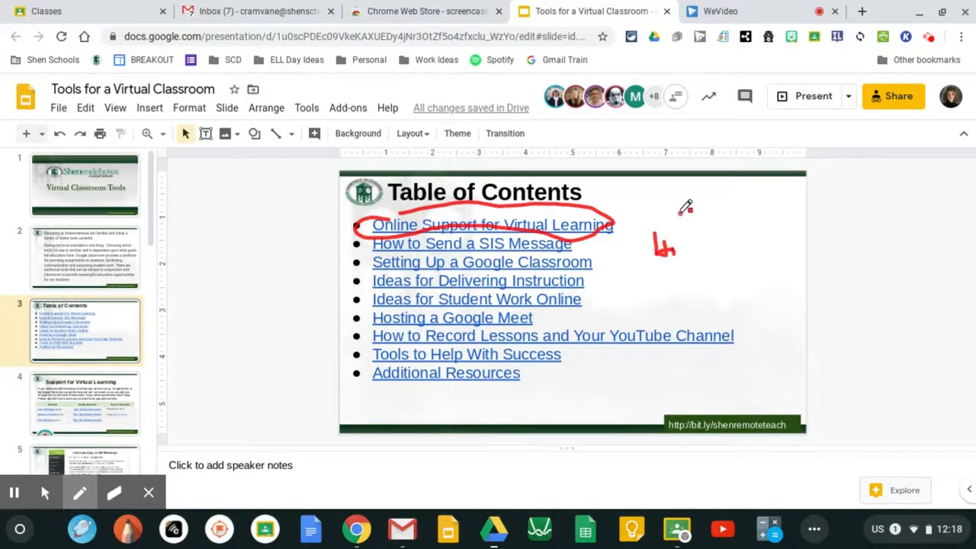
click(79, 492)
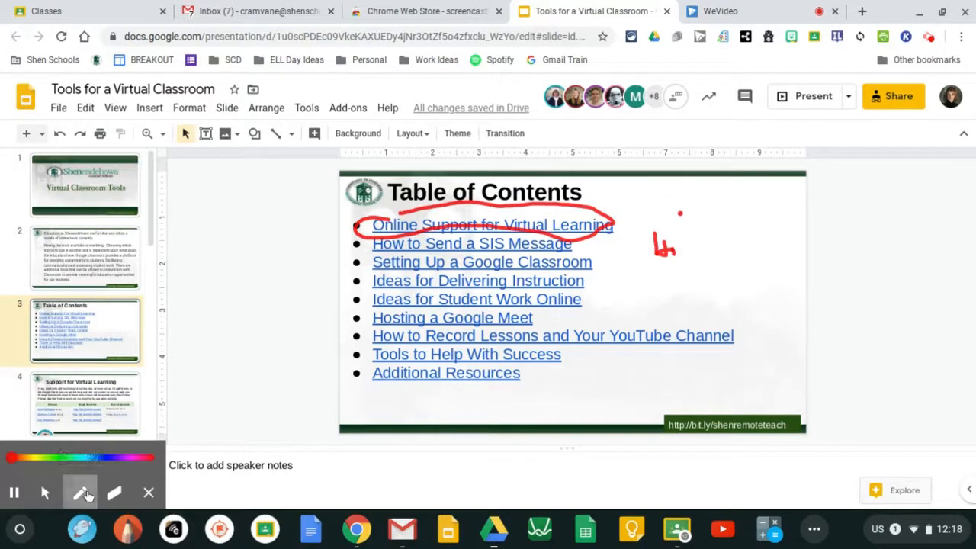
click(115, 492)
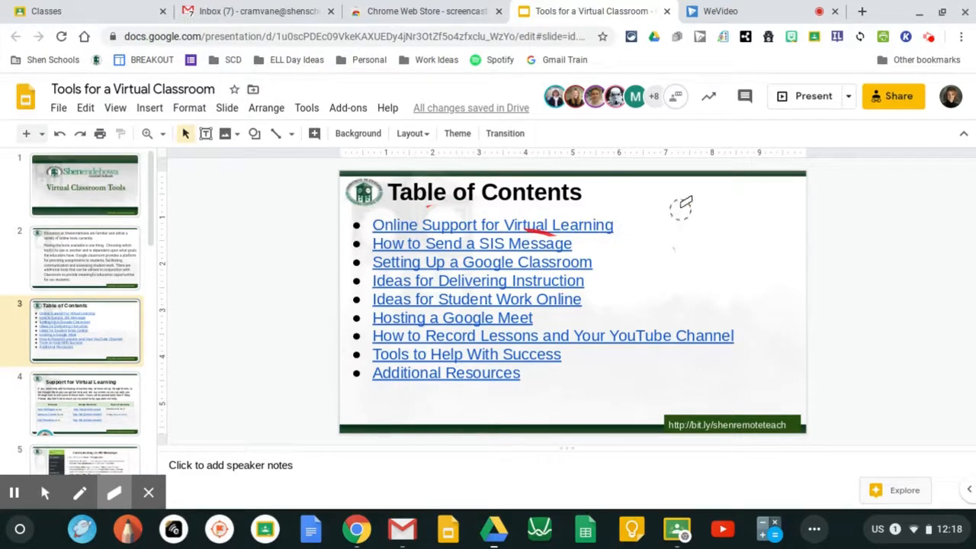
mouse_move(44, 492)
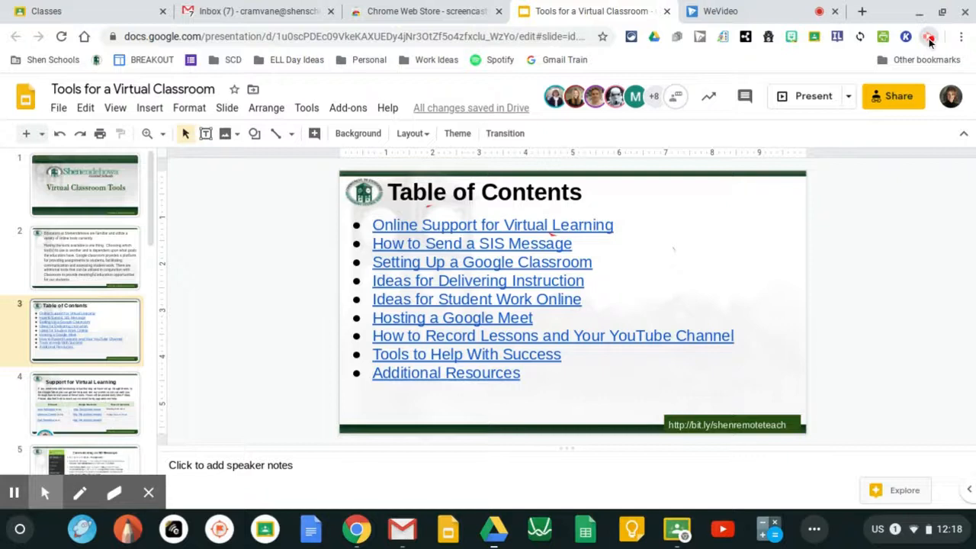
Step: Stop the recording, dismiss the sharing notification, and set the video's viewing access
click(929, 36)
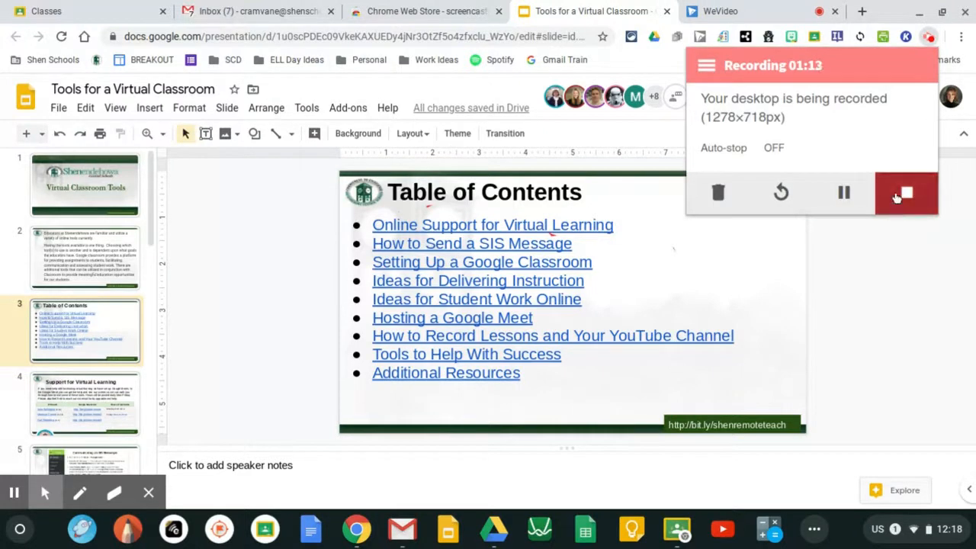
click(906, 193)
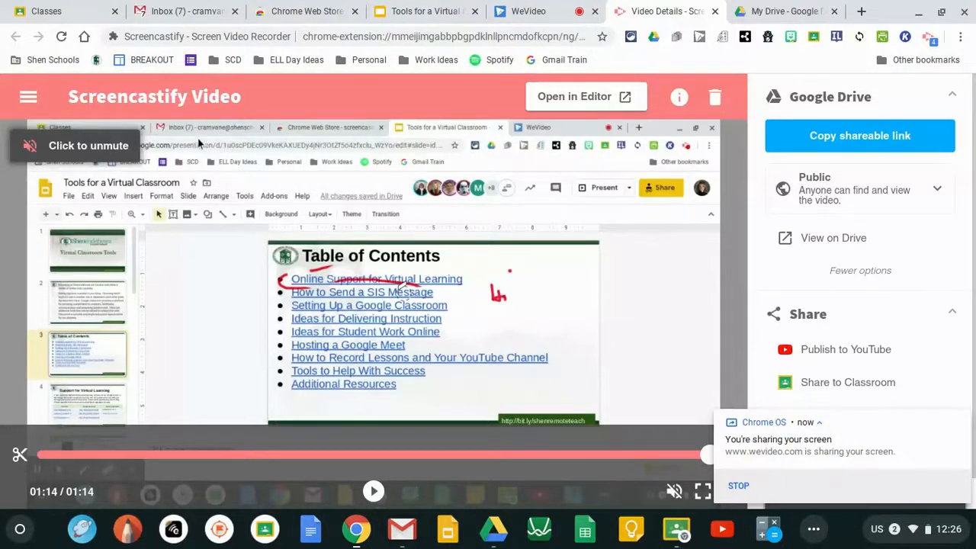
mouse_move(468, 258)
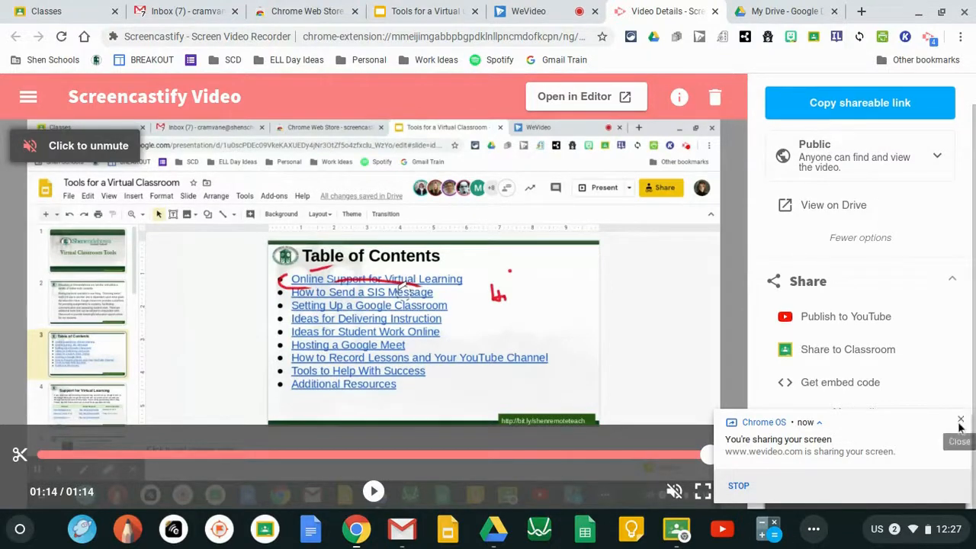
click(960, 420)
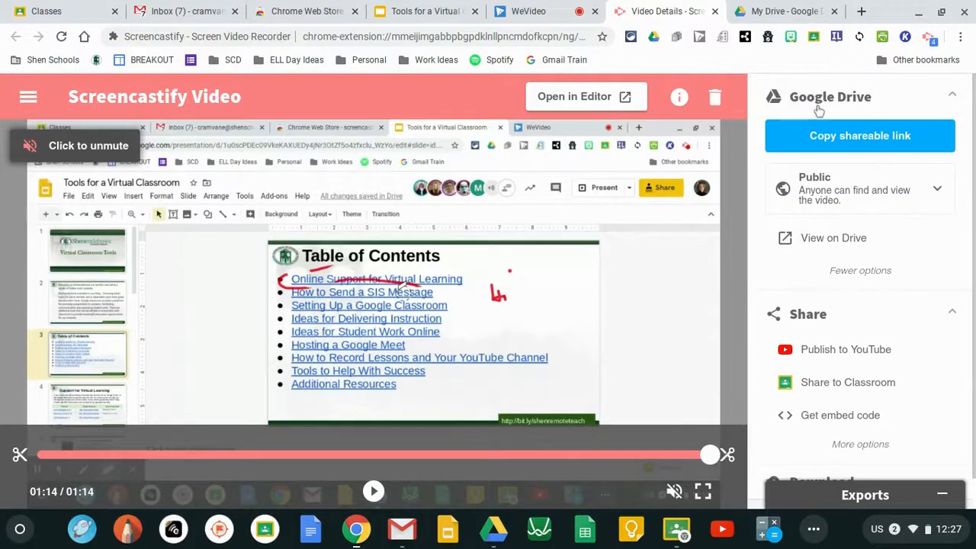
mouse_move(856, 202)
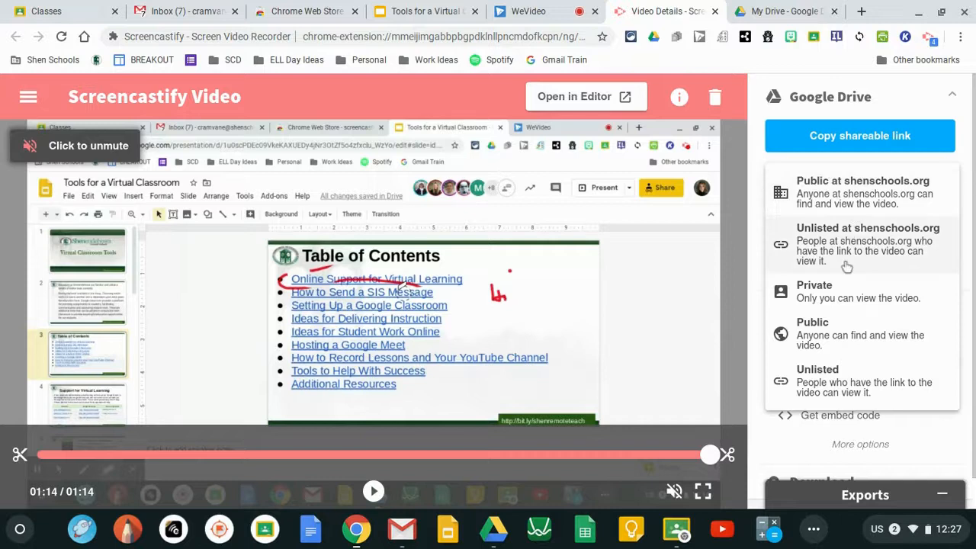
click(813, 328)
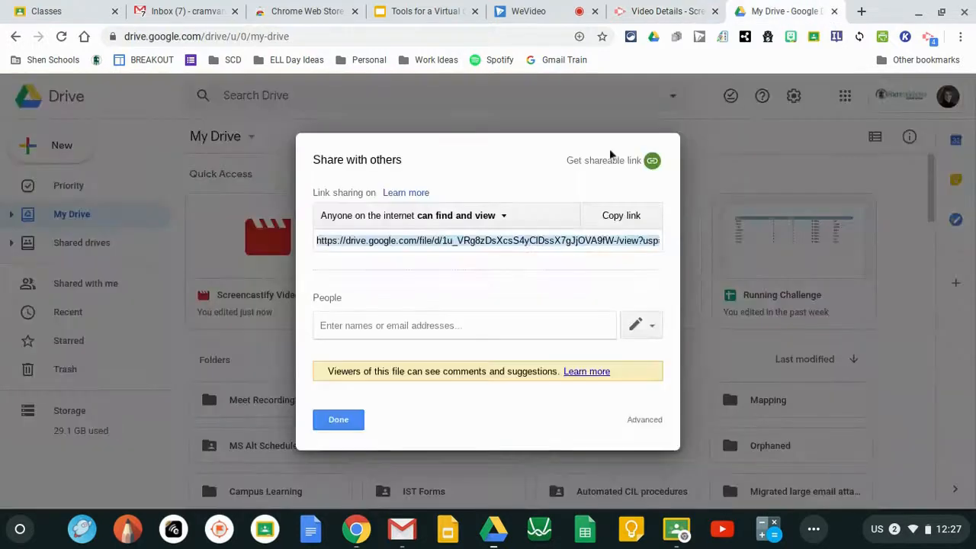
Step: Close sharing settings, search Drive for 'sc', and open the Screencastify folder
click(338, 419)
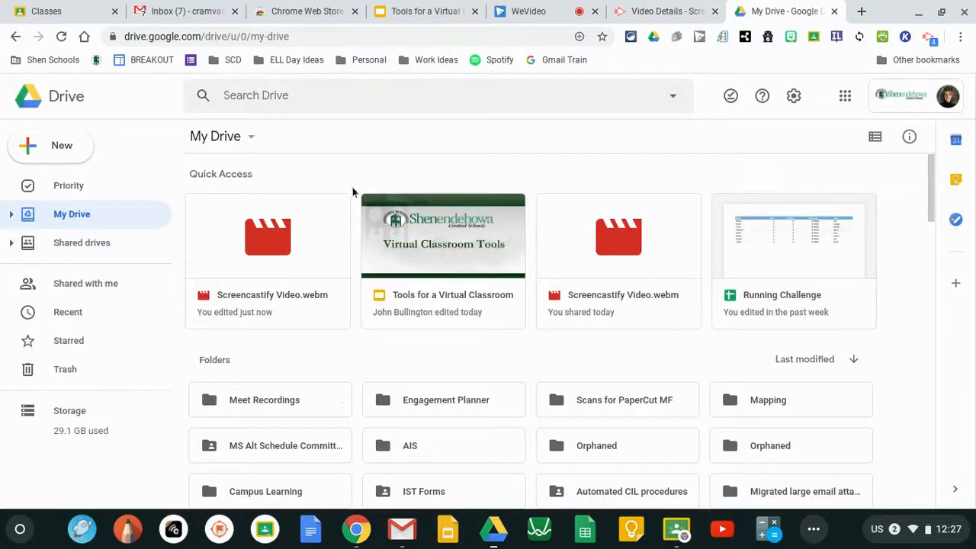
text(screencasti)
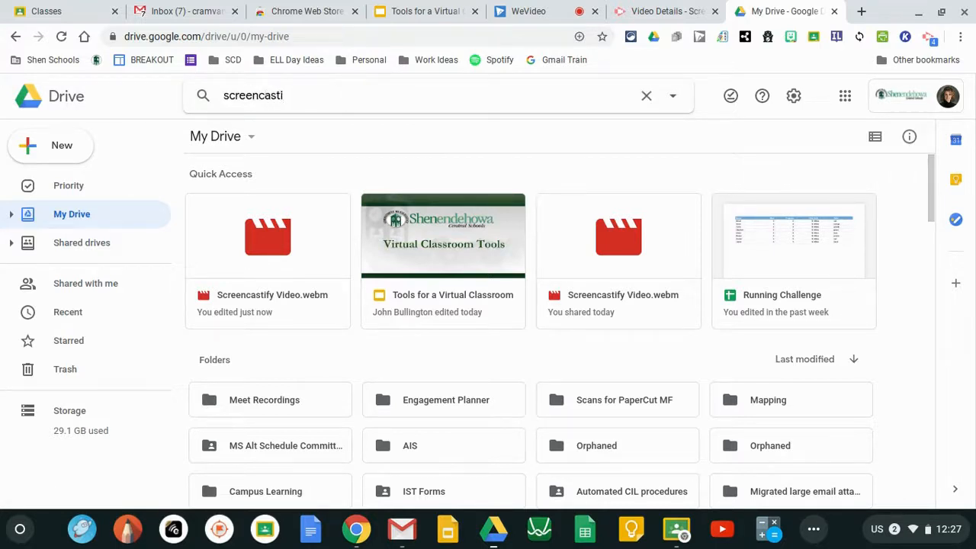
key(Return)
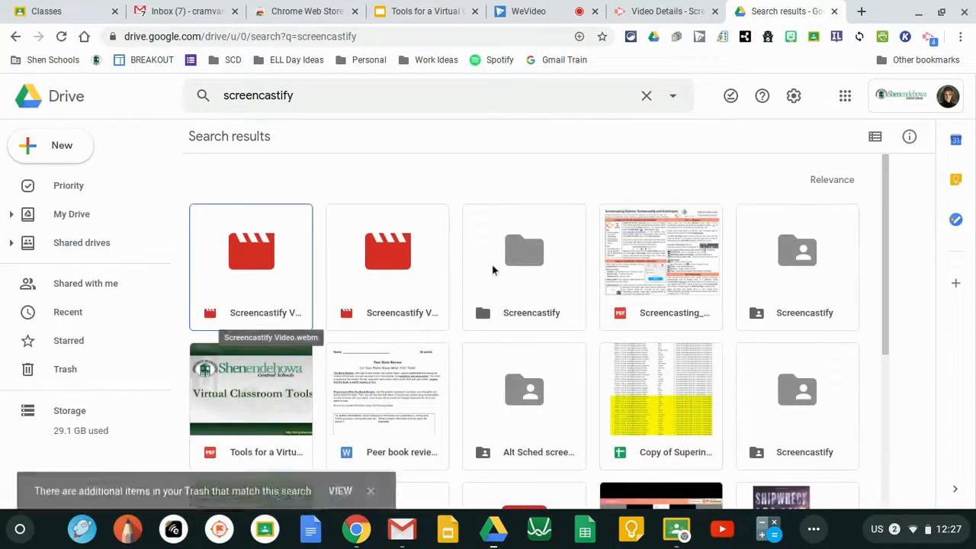
double_click(524, 250)
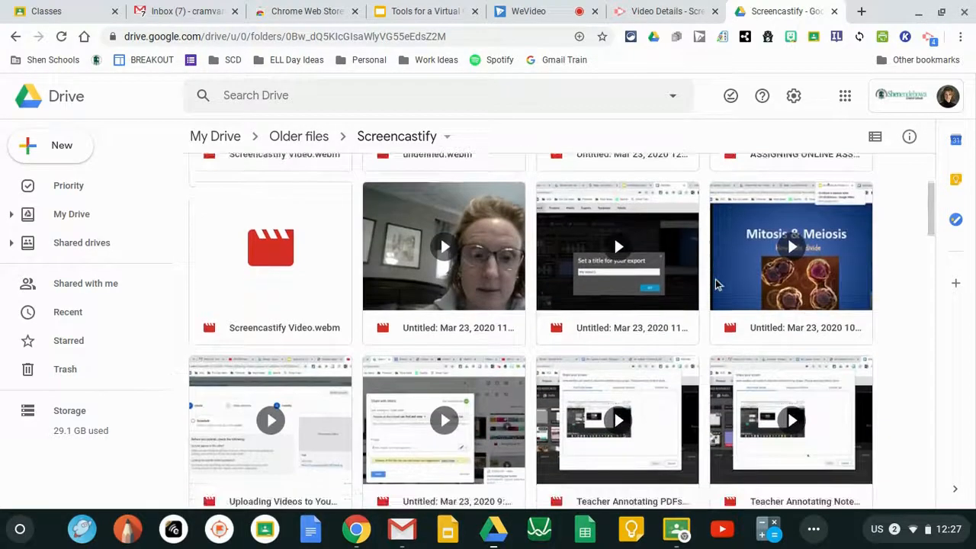
scroll(up, 3)
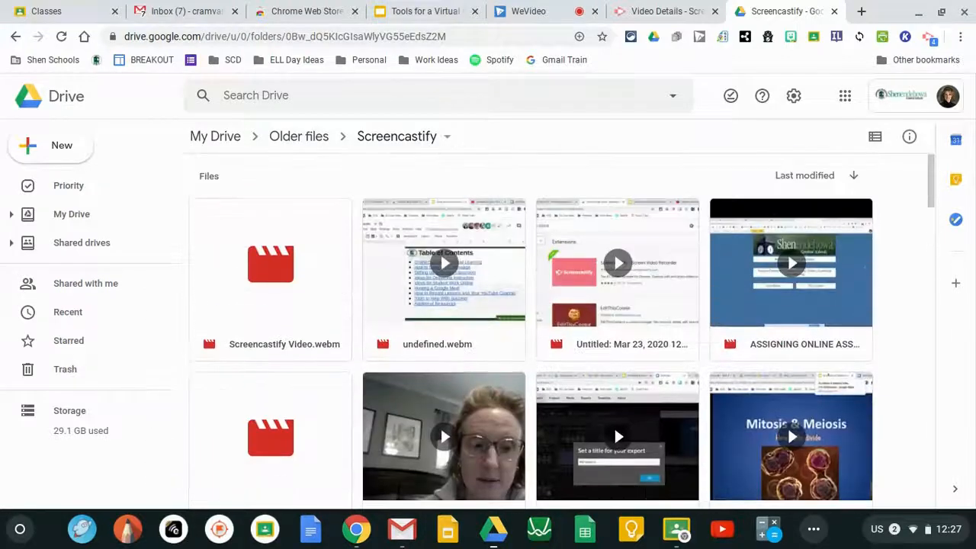
mouse_move(528, 11)
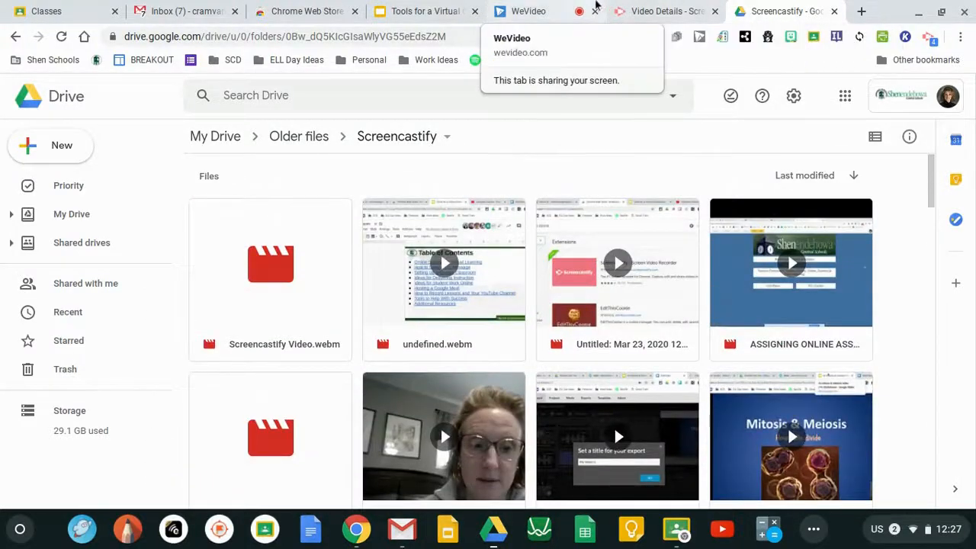